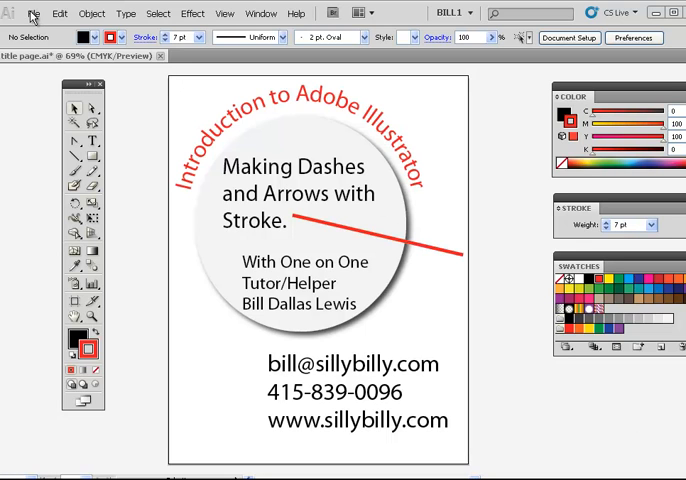
Create a new blank untitled document from the File menu
{"action": "left_click", "coordinate": [32, 12]}
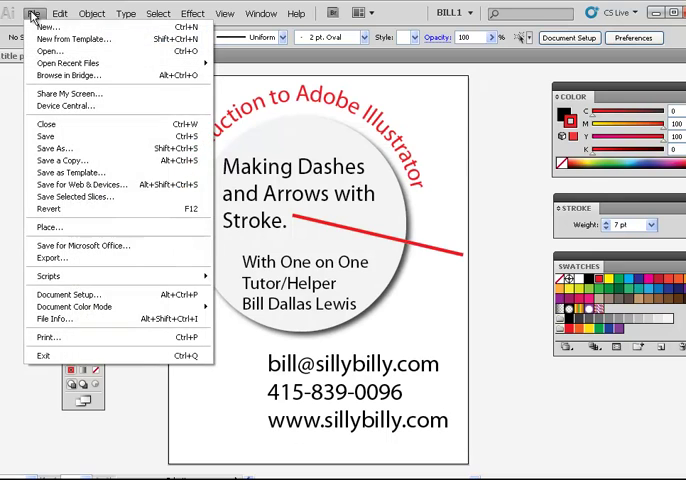
{"action": "left_click", "coordinate": [44, 24]}
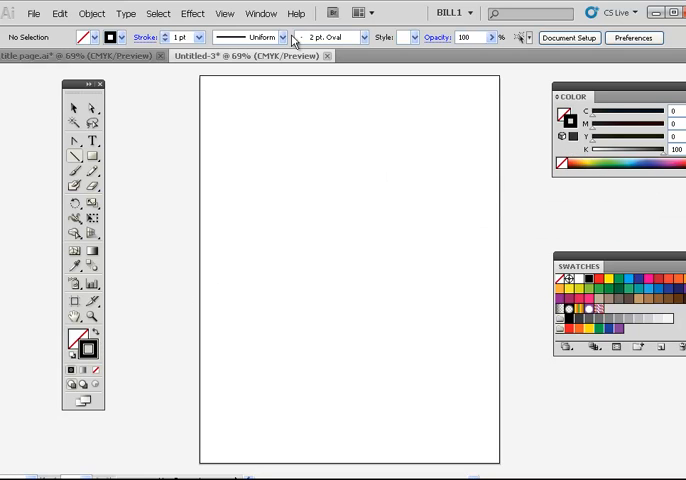
Show the Stroke panel, choose a red stroke, and draw a thin horizontal line across the page
{"action": "left_click", "coordinate": [264, 12]}
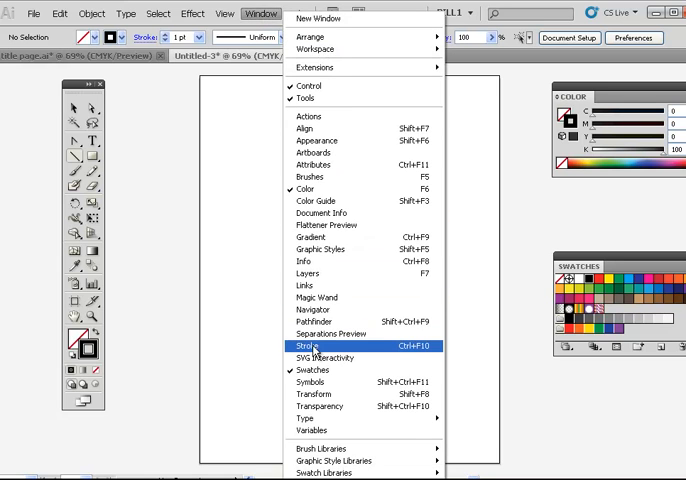
{"action": "left_click", "coordinate": [310, 344]}
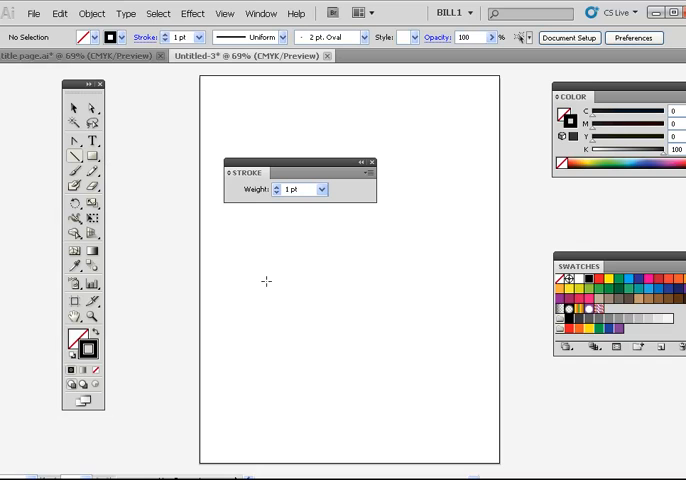
{"action": "left_click", "coordinate": [596, 284]}
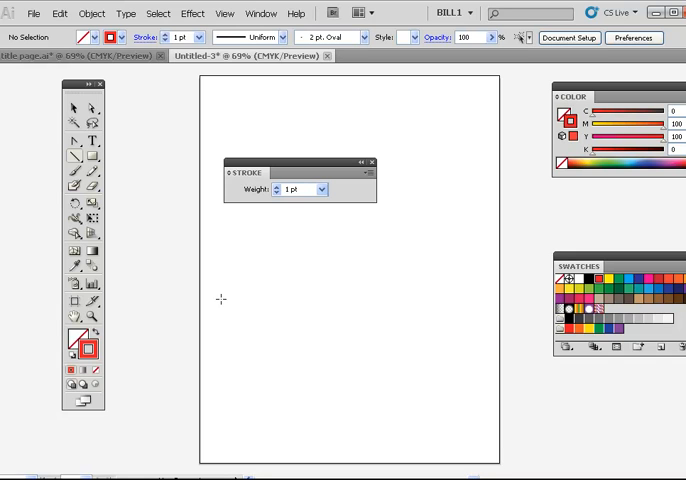
{"action": "left_click_drag", "start_coordinate": [220, 298], "coordinate": [442, 298]}
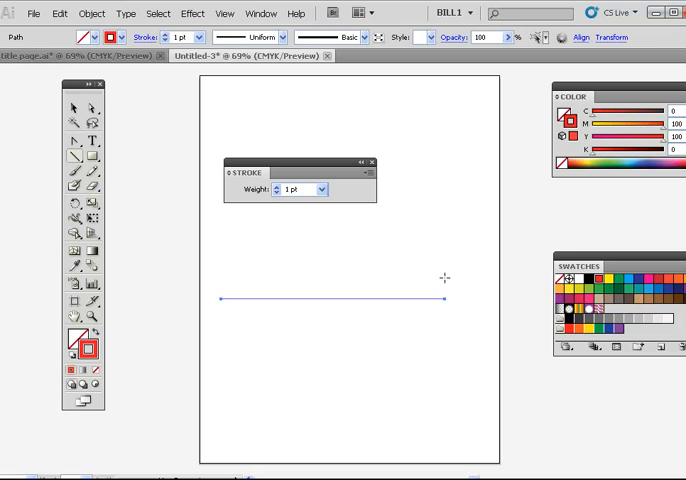
{"action": "mouse_move", "coordinate": [442, 112]}
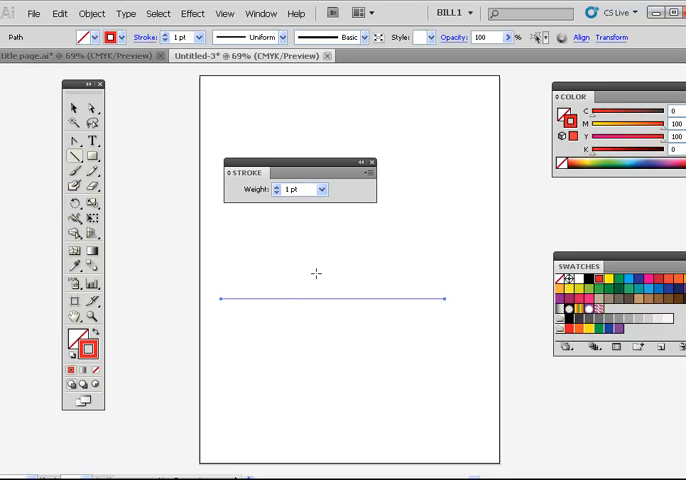
Set the red line's stroke weight to 9 pt
{"action": "left_click", "coordinate": [322, 190]}
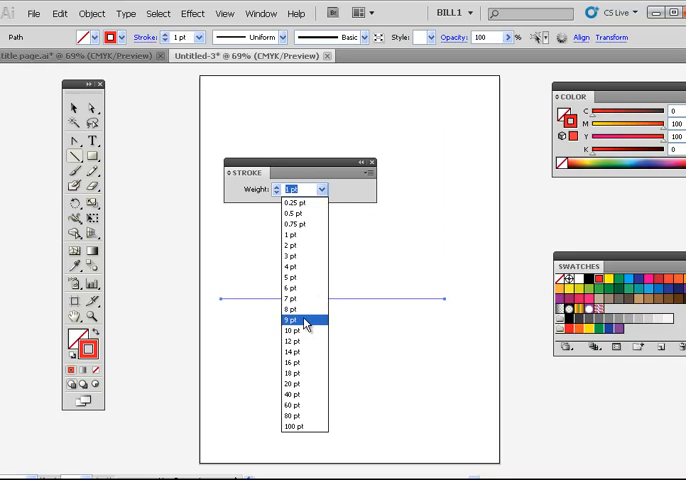
{"action": "left_click", "coordinate": [292, 322]}
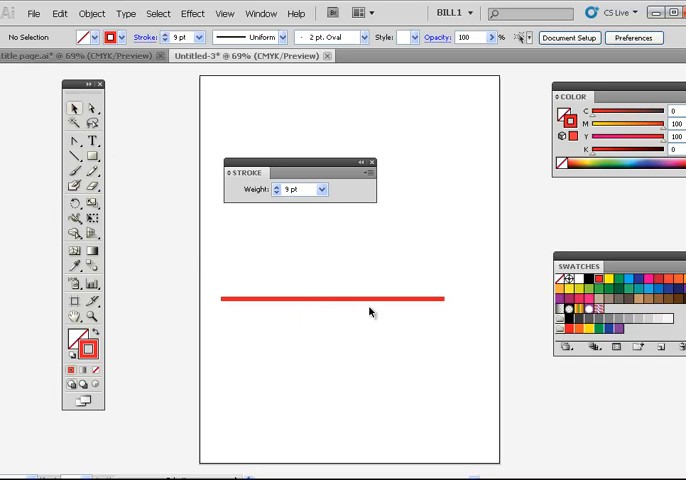
{"action": "mouse_move", "coordinate": [334, 304]}
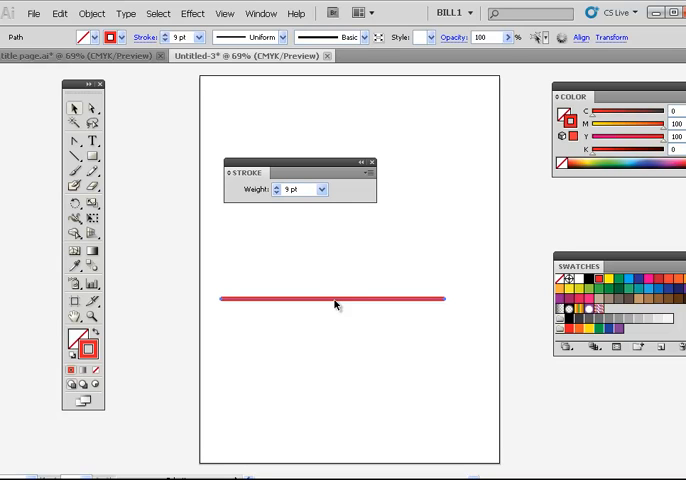
{"action": "mouse_move", "coordinate": [336, 280]}
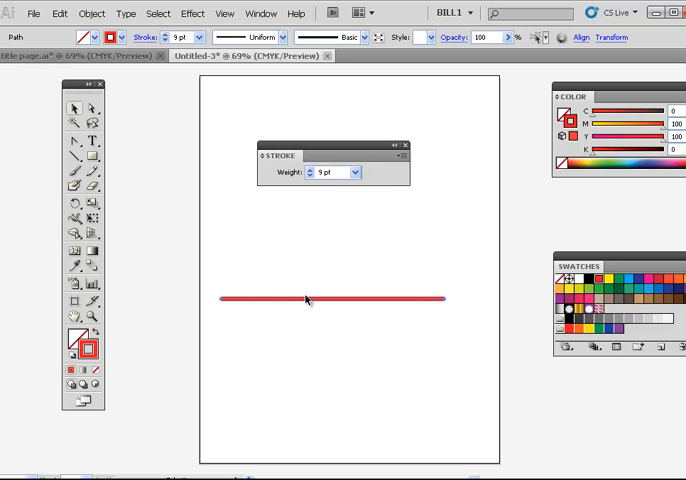
{"action": "mouse_move", "coordinate": [452, 304]}
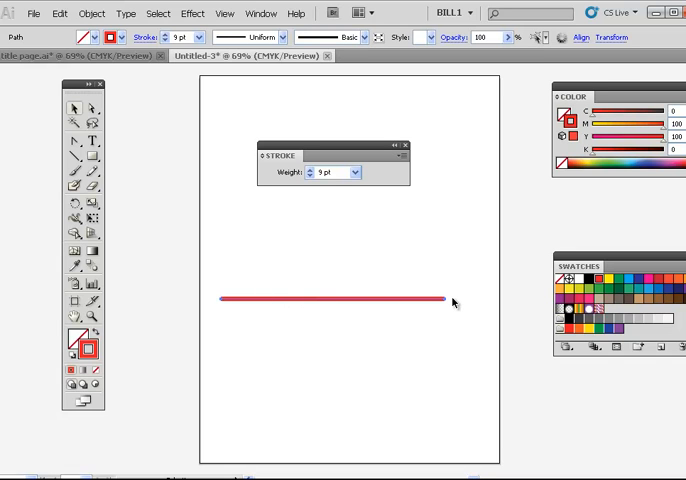
{"action": "mouse_move", "coordinate": [450, 298]}
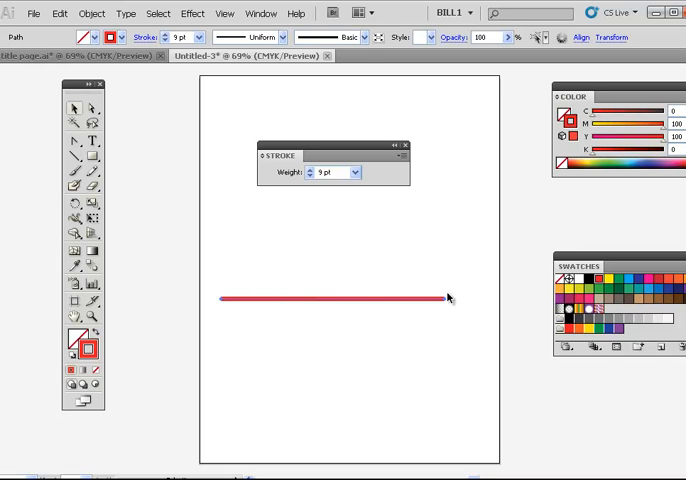
{"action": "left_click_drag", "start_coordinate": [282, 156], "coordinate": [284, 140]}
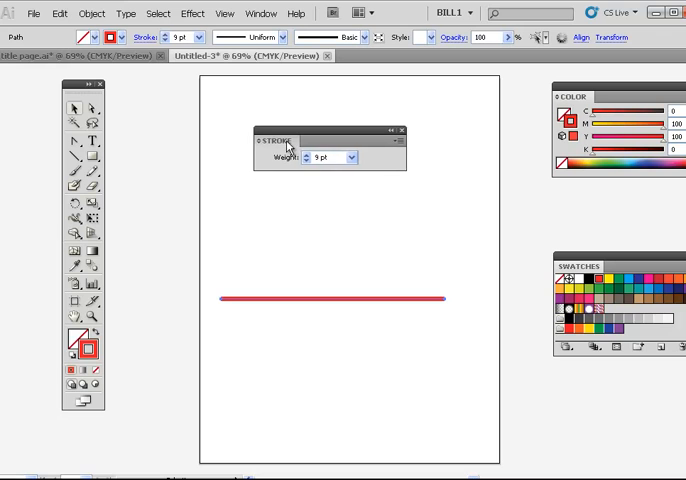
Expand the Stroke panel's full options and move it clear of the line
{"action": "left_click", "coordinate": [394, 130]}
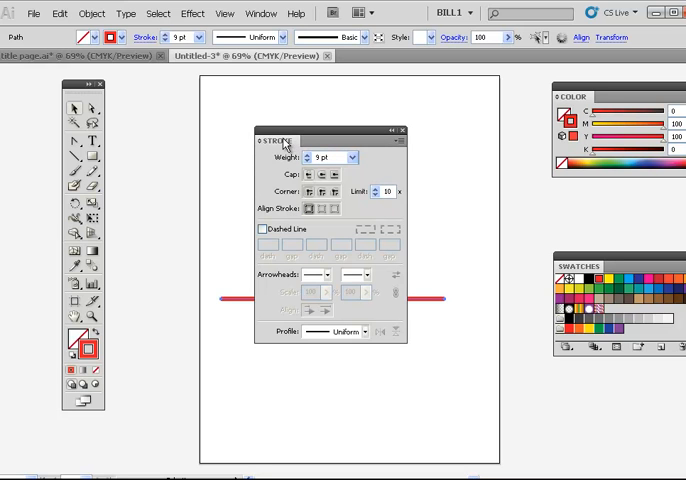
{"action": "left_click_drag", "start_coordinate": [288, 140], "coordinate": [288, 84]}
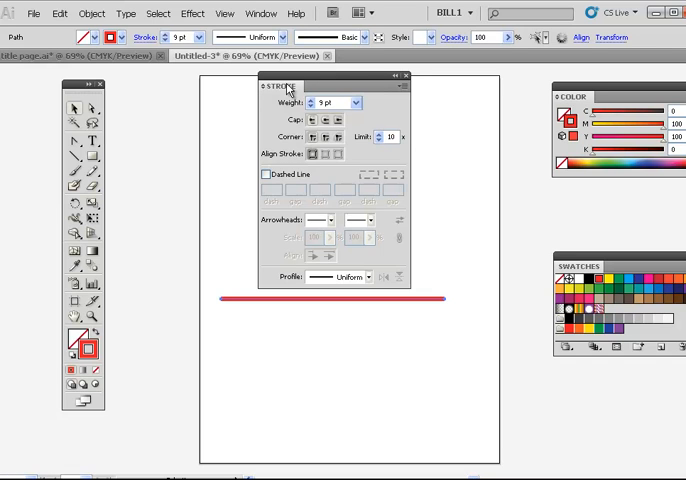
{"action": "left_click", "coordinate": [392, 76]}
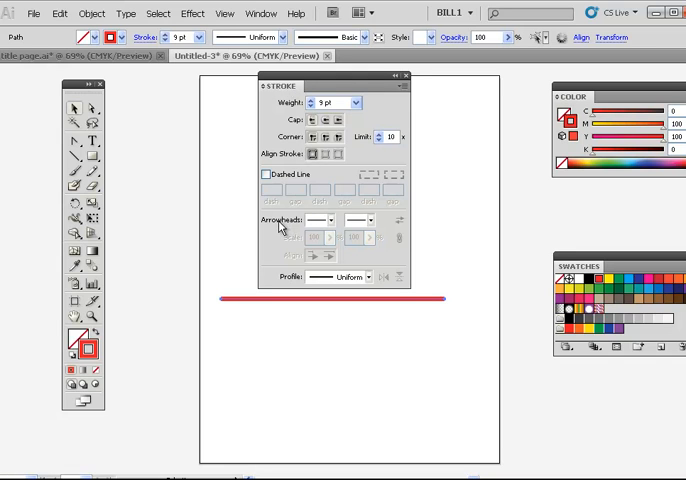
Add arrowheads to both the start and end of the red line
{"action": "left_click", "coordinate": [330, 220]}
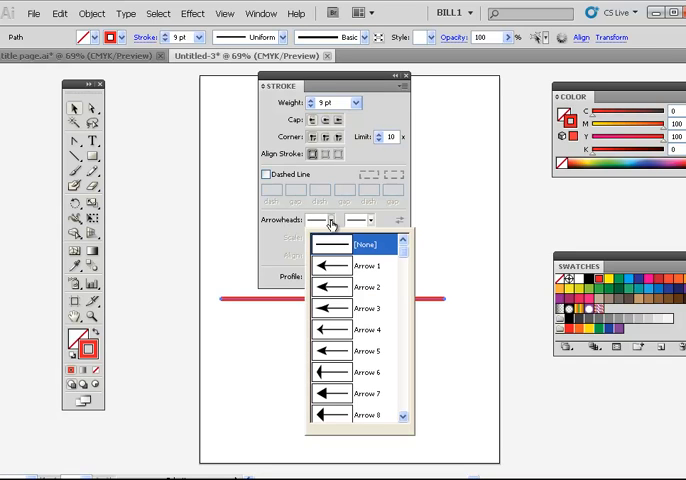
{"action": "left_click", "coordinate": [372, 264]}
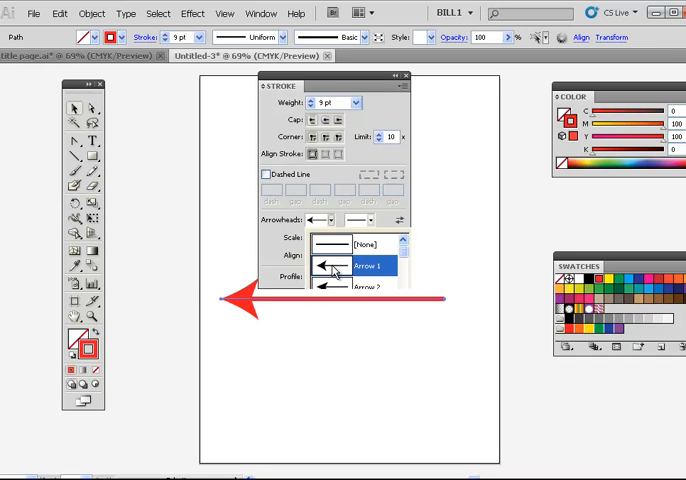
{"action": "left_click", "coordinate": [368, 264]}
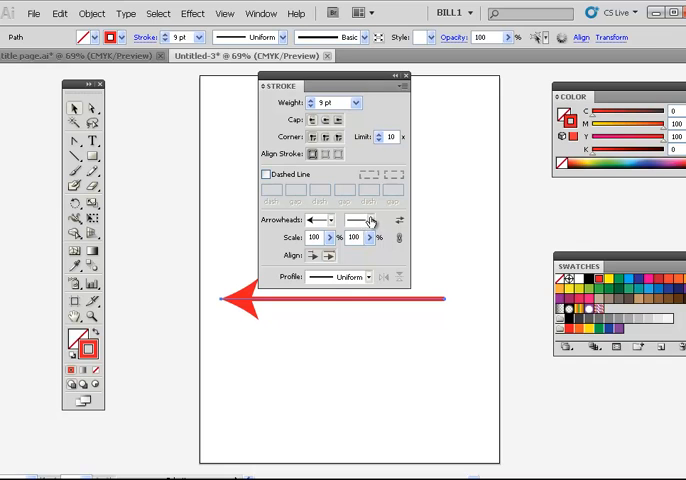
{"action": "left_click", "coordinate": [368, 220]}
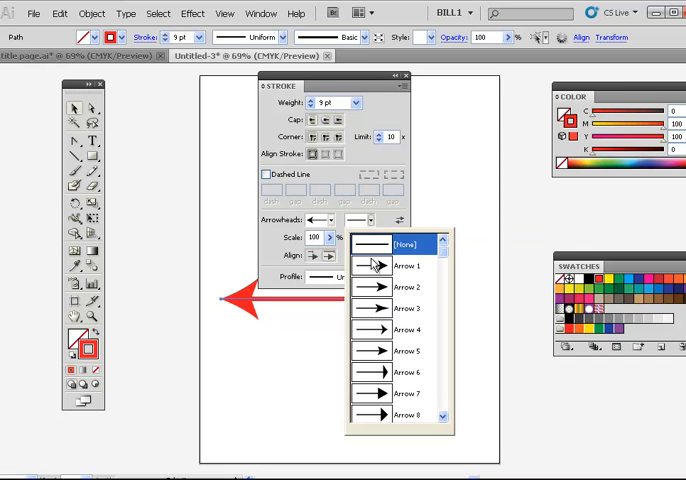
{"action": "left_click", "coordinate": [410, 264]}
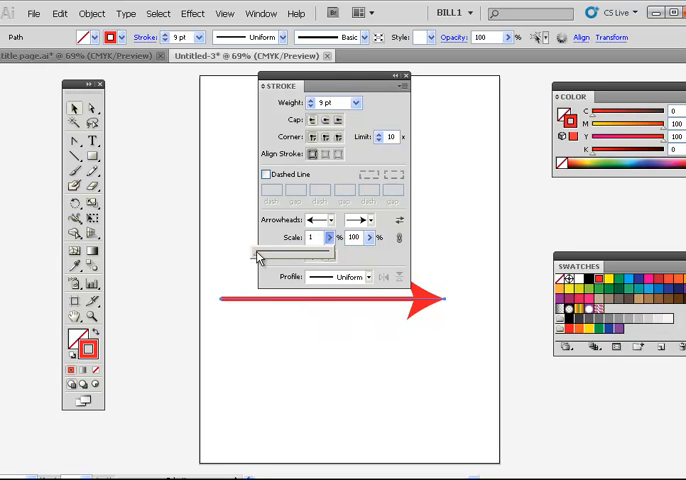
{"action": "type", "text": "128"}
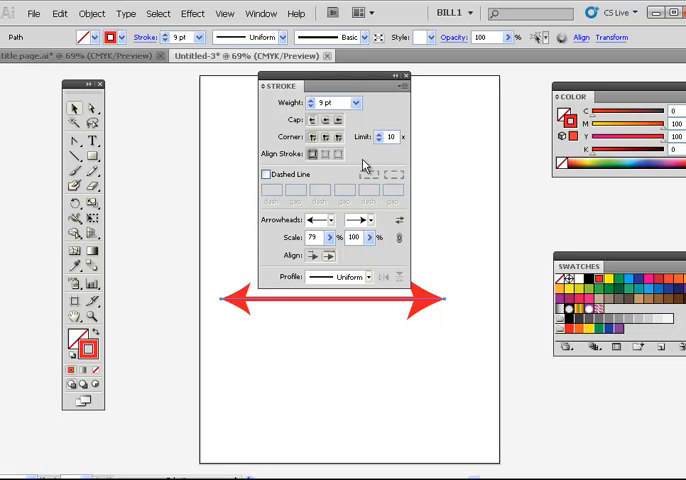
Reduce the double-arrow line's stroke weight to 3 pt
{"action": "left_click", "coordinate": [356, 104]}
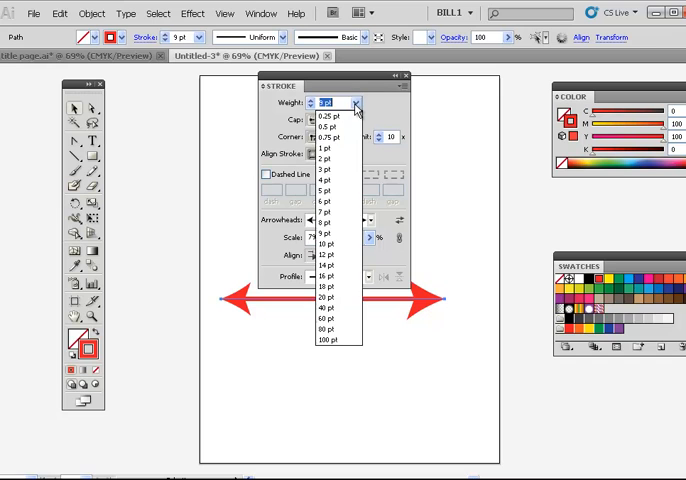
{"action": "left_click", "coordinate": [320, 170]}
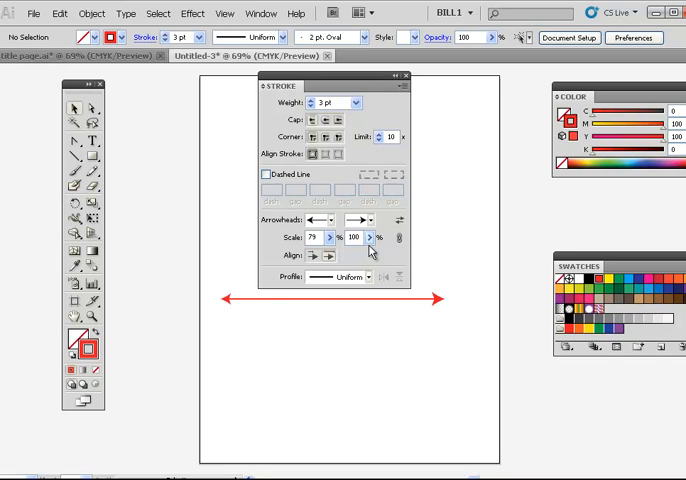
{"action": "mouse_move", "coordinate": [380, 260]}
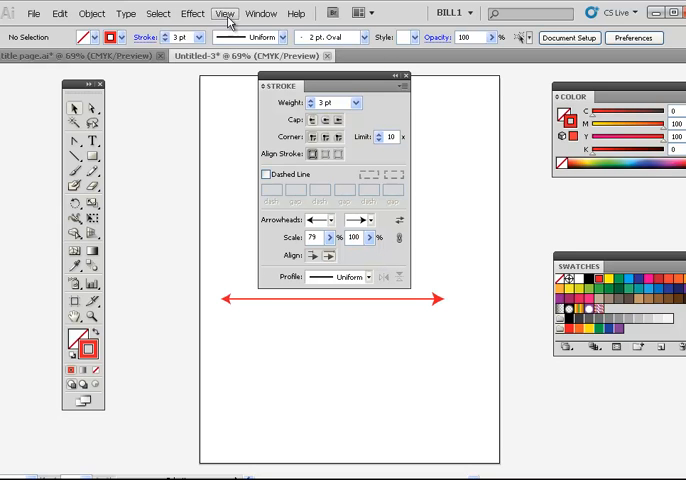
{"action": "left_click", "coordinate": [194, 14]}
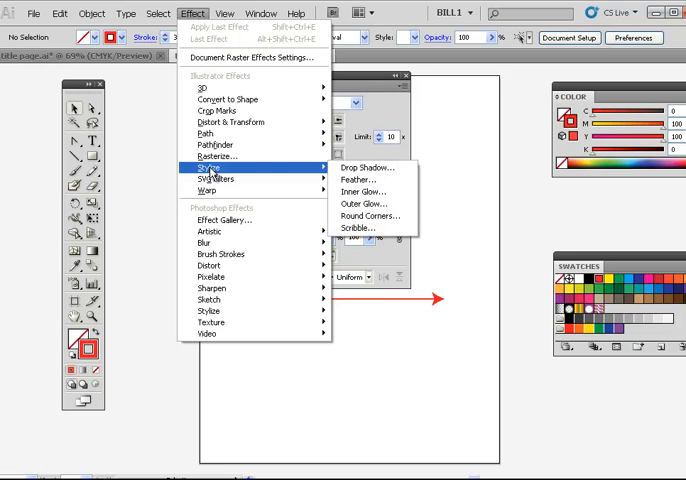
{"action": "mouse_move", "coordinate": [230, 172]}
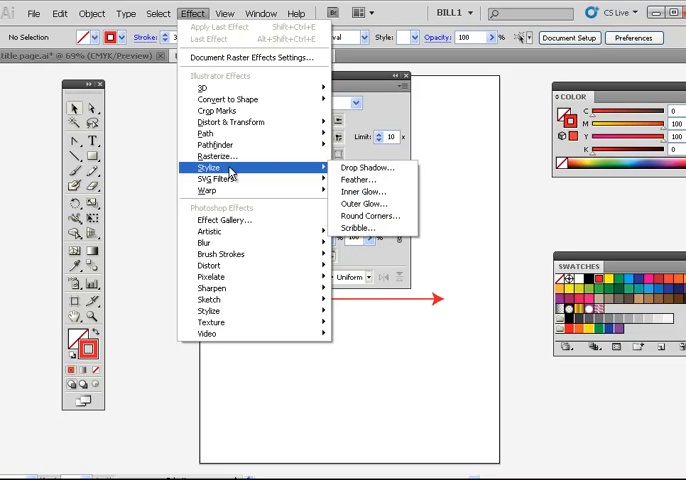
{"action": "mouse_move", "coordinate": [368, 168]}
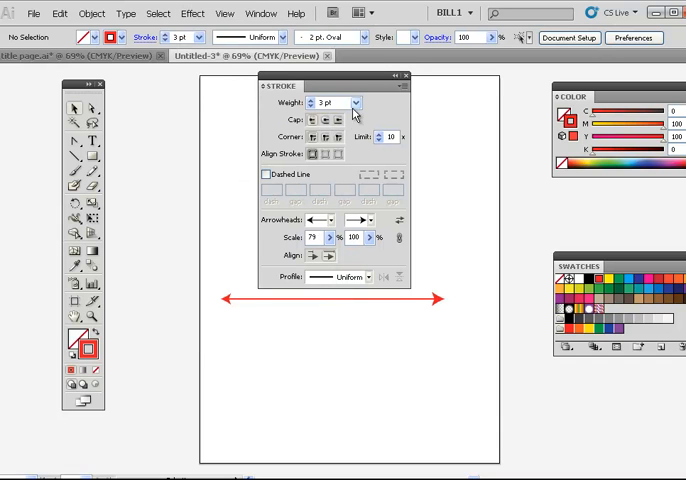
{"action": "mouse_move", "coordinate": [96, 284]}
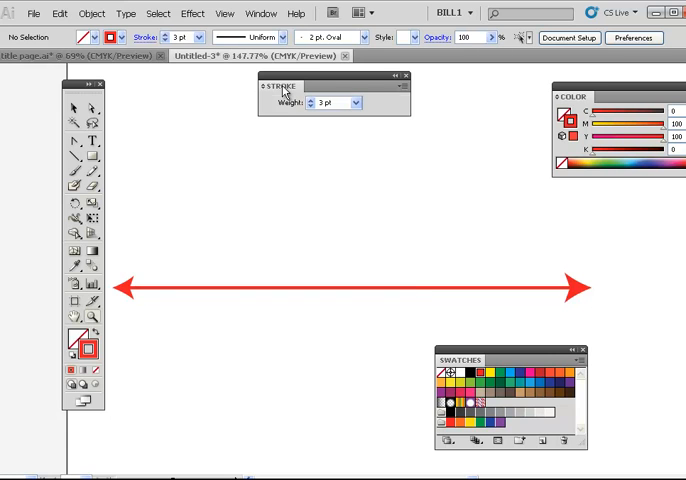
{"action": "left_click", "coordinate": [398, 76]}
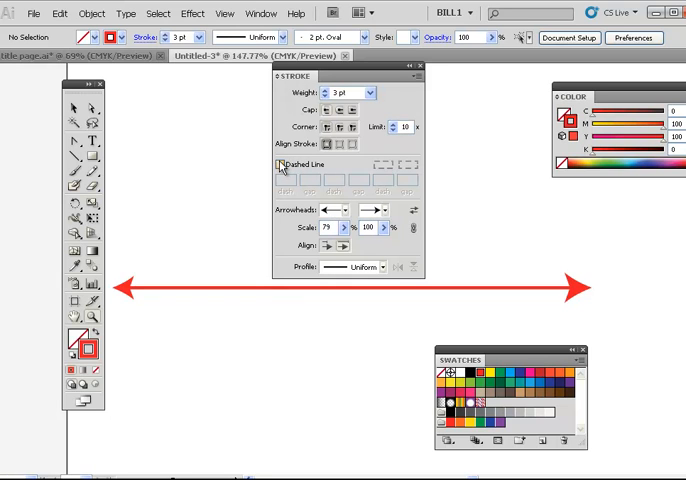
{"action": "left_click", "coordinate": [280, 164]}
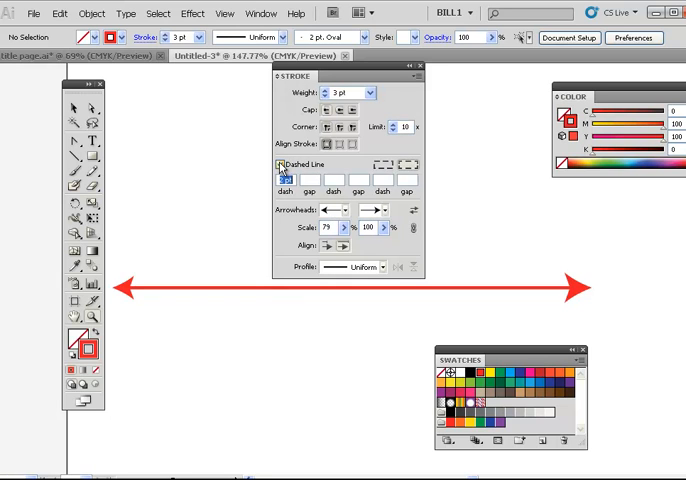
{"action": "left_click", "coordinate": [280, 164]}
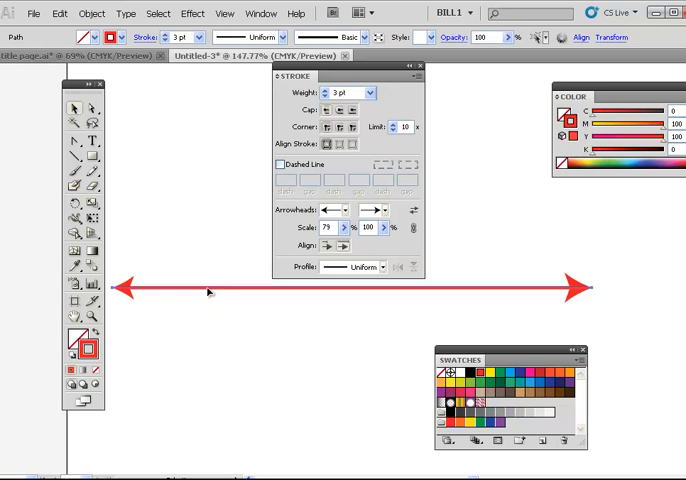
Enable Dashed Line and lengthen the dashes on the red arrow
{"action": "left_click", "coordinate": [280, 164]}
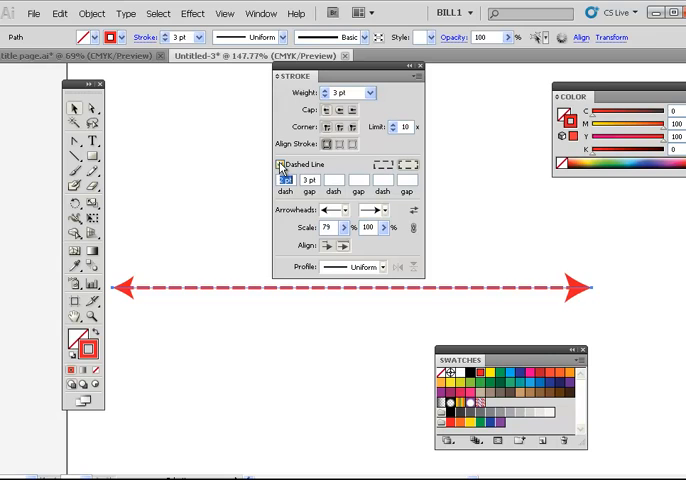
{"action": "left_click", "coordinate": [280, 164]}
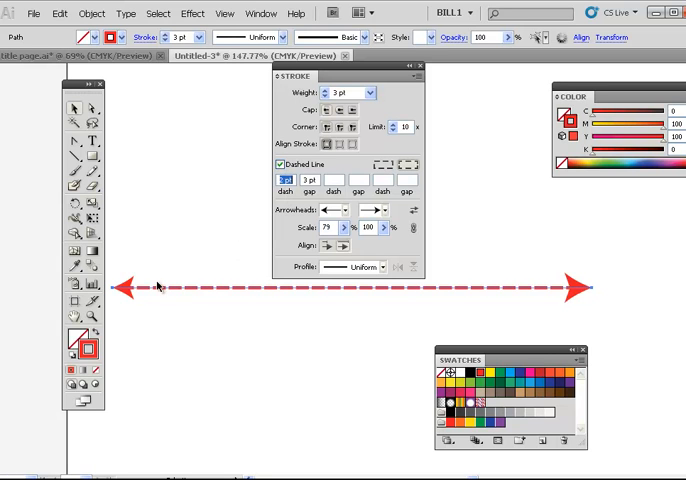
{"action": "mouse_move", "coordinate": [144, 294]}
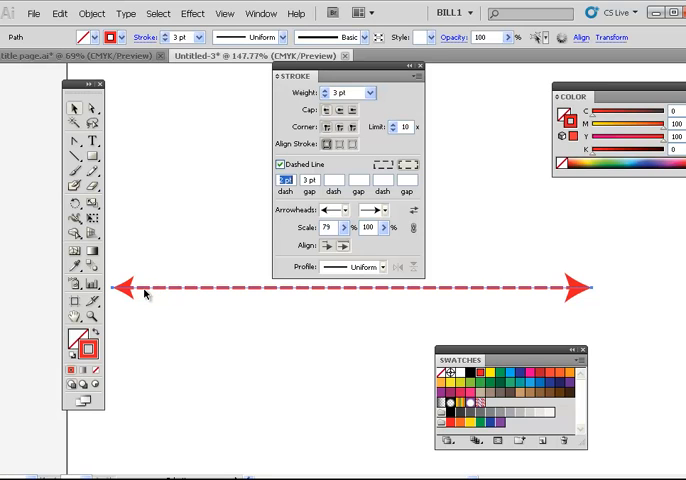
{"action": "mouse_move", "coordinate": [284, 210]}
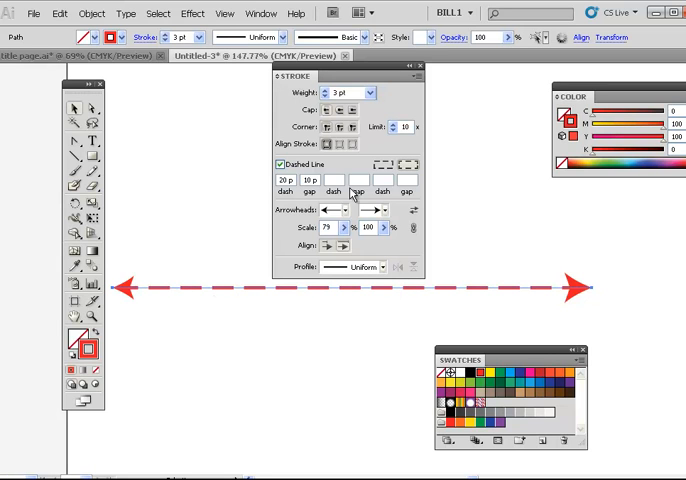
{"action": "mouse_move", "coordinate": [360, 200]}
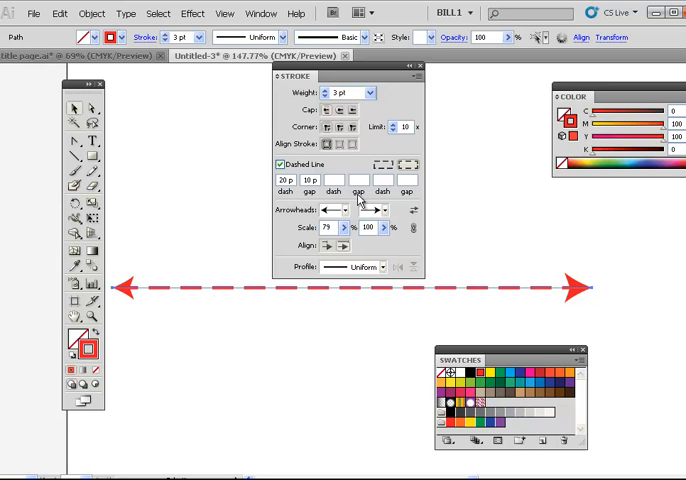
{"action": "mouse_move", "coordinate": [404, 196]}
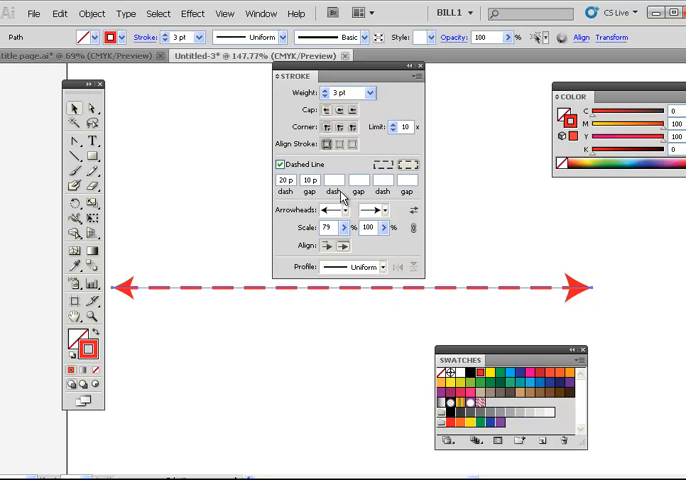
{"action": "mouse_move", "coordinate": [350, 200]}
{"action": "type", "text": "8"}
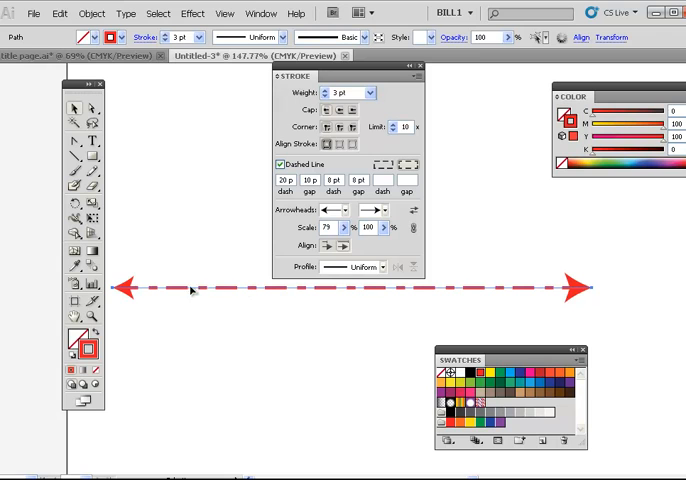
{"action": "mouse_move", "coordinate": [128, 288]}
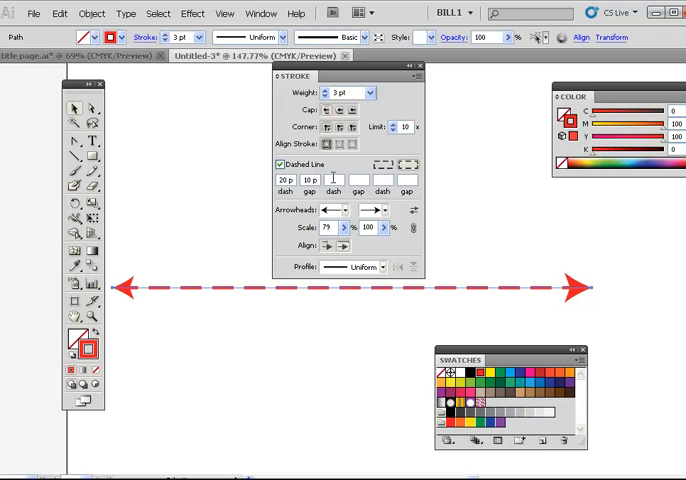
{"action": "mouse_move", "coordinate": [358, 294]}
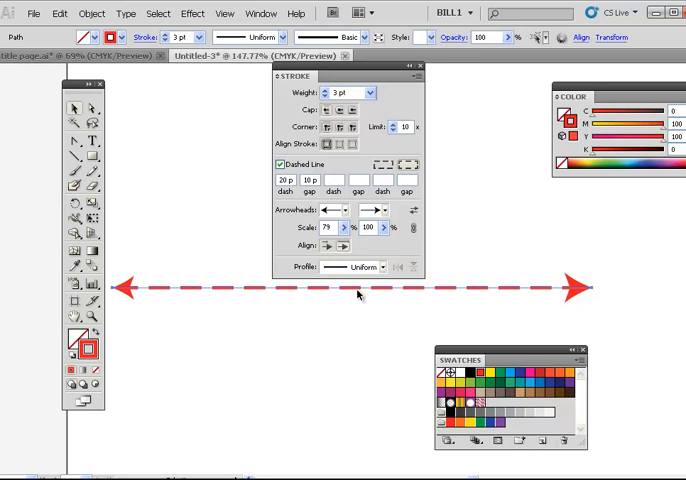
{"action": "mouse_move", "coordinate": [92, 160]}
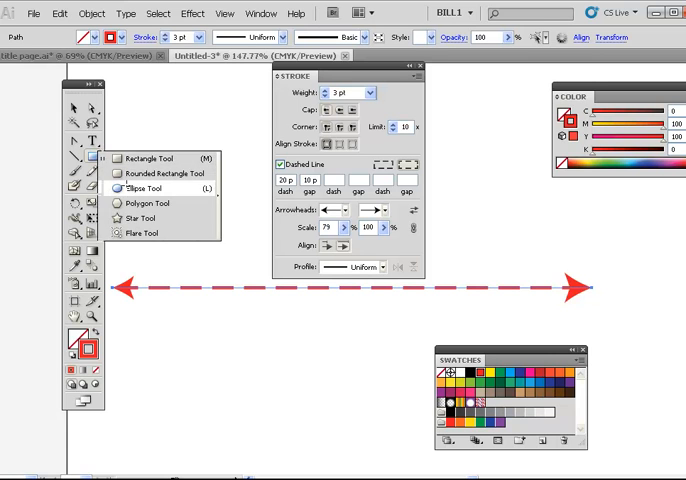
Draw a circle below the dashed arrow with the Ellipse Tool
{"action": "left_click_drag", "start_coordinate": [196, 340], "coordinate": [280, 424]}
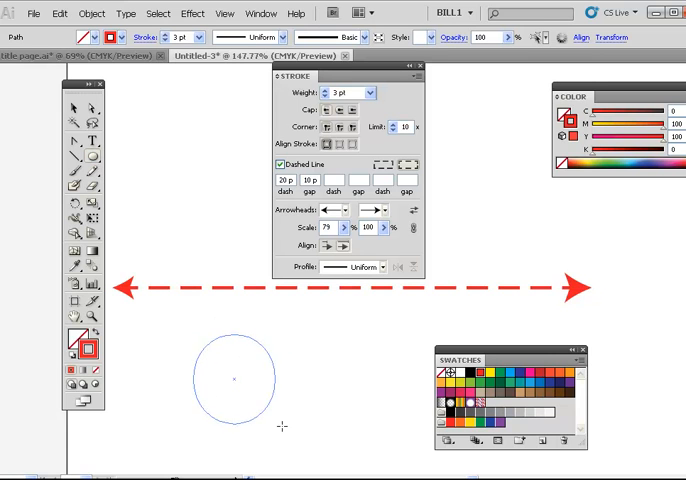